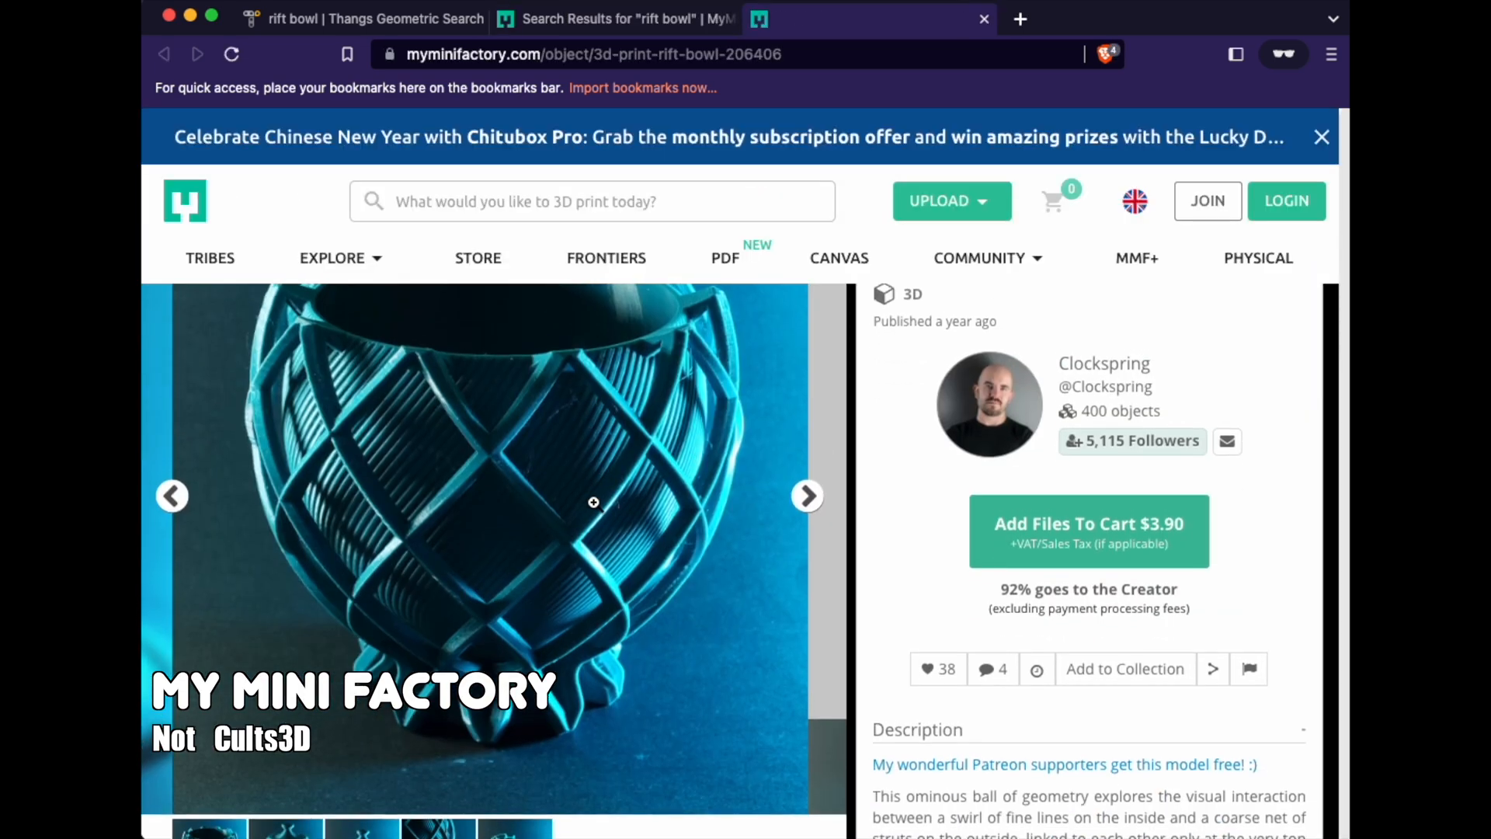
Advance the Rift Bowl gallery two photos to the open bowl with its lid beside it.
left_click(806, 509)
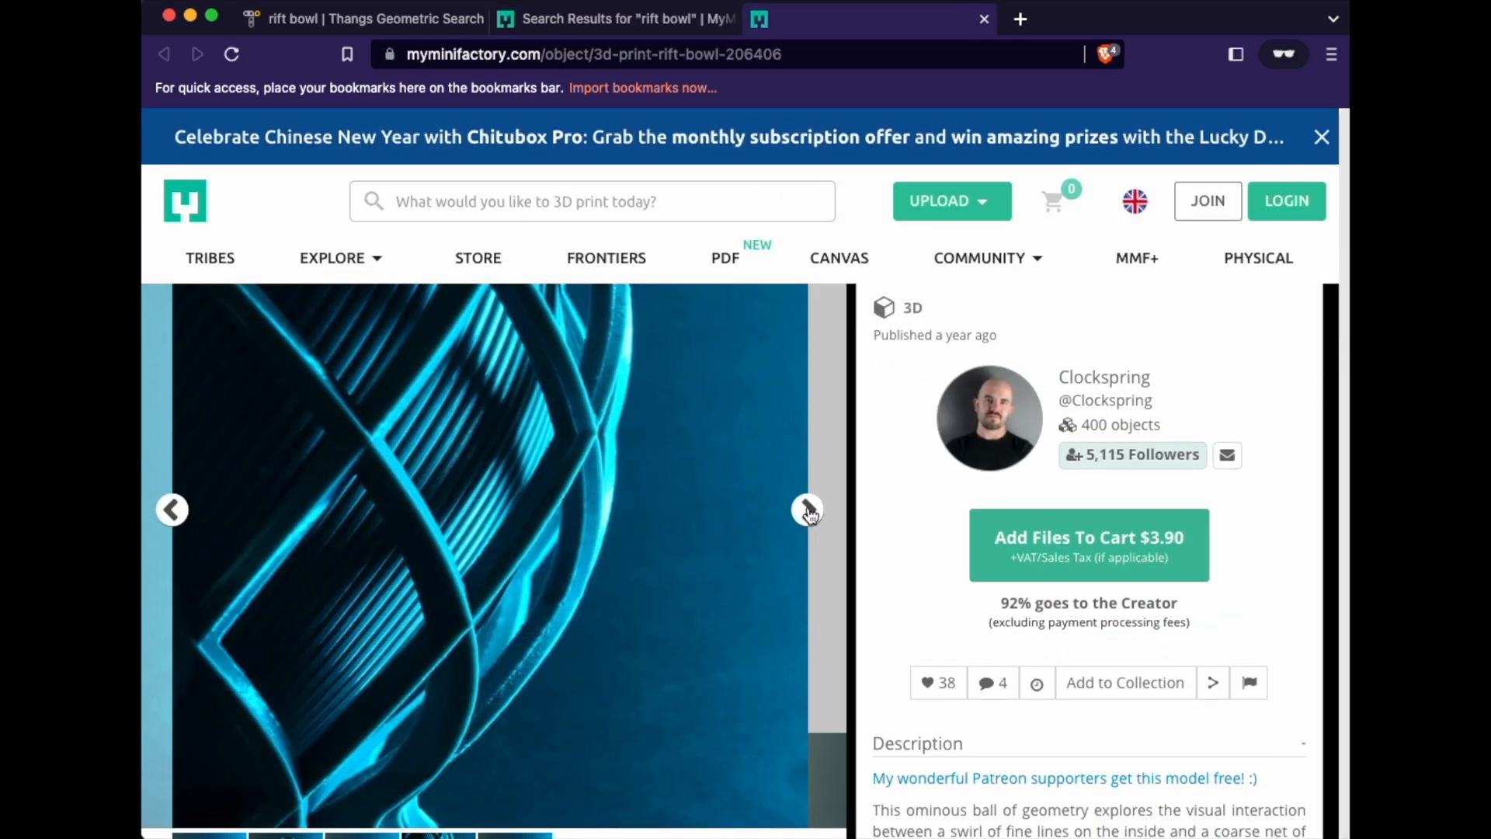
left_click(807, 510)
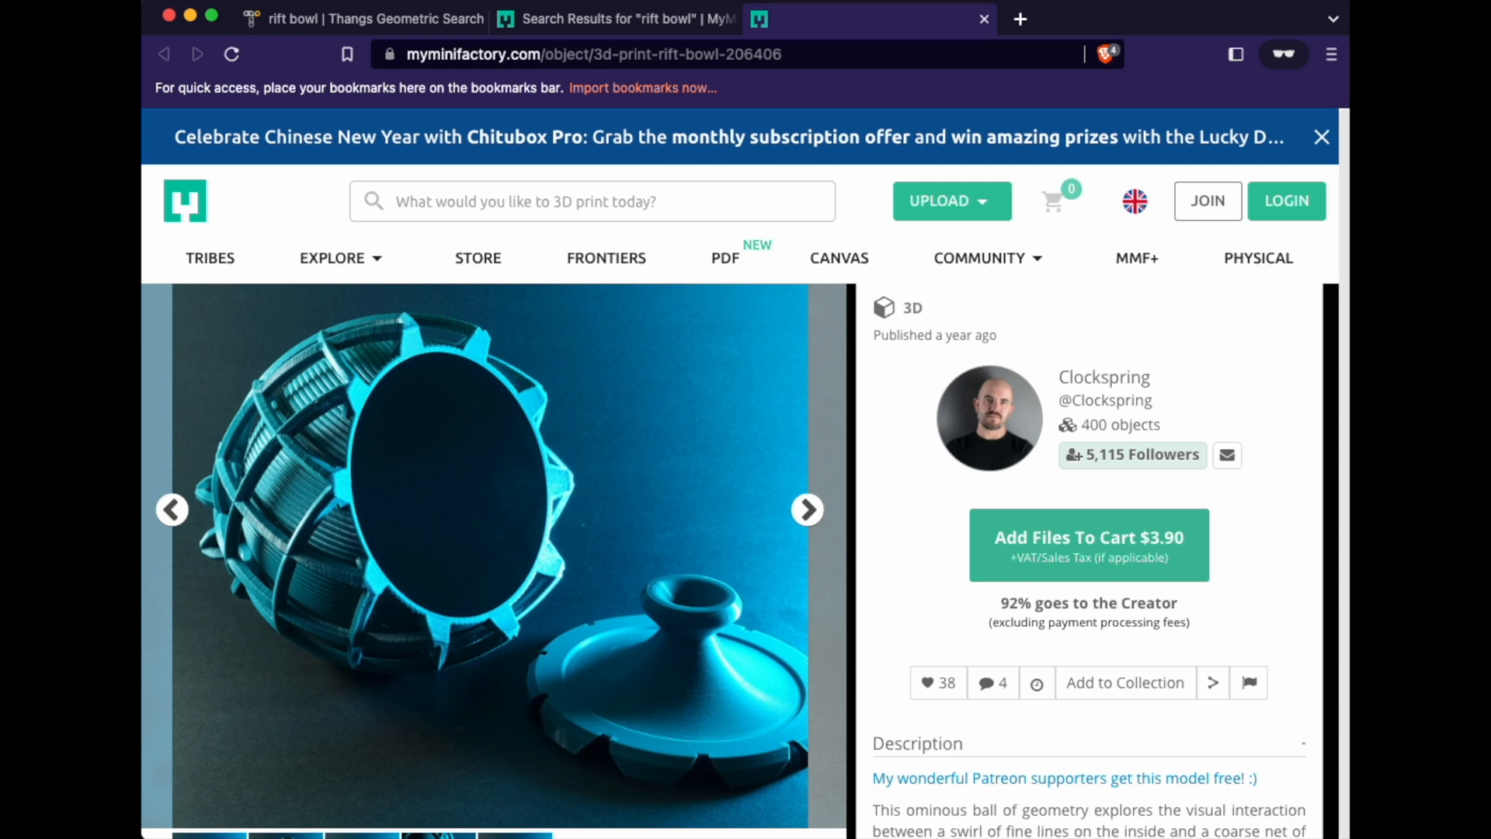